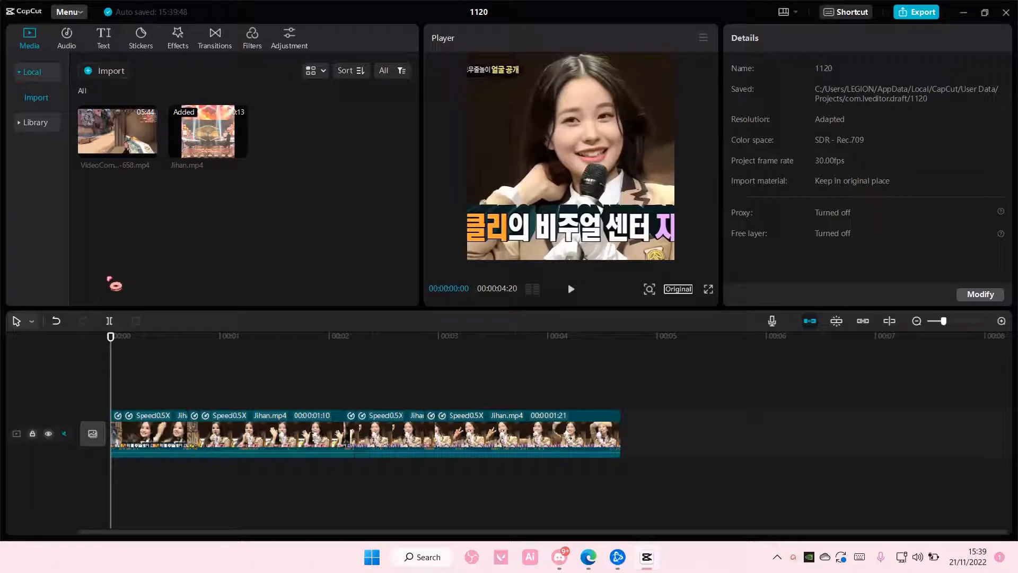
pyautogui.moveTo(46, 136)
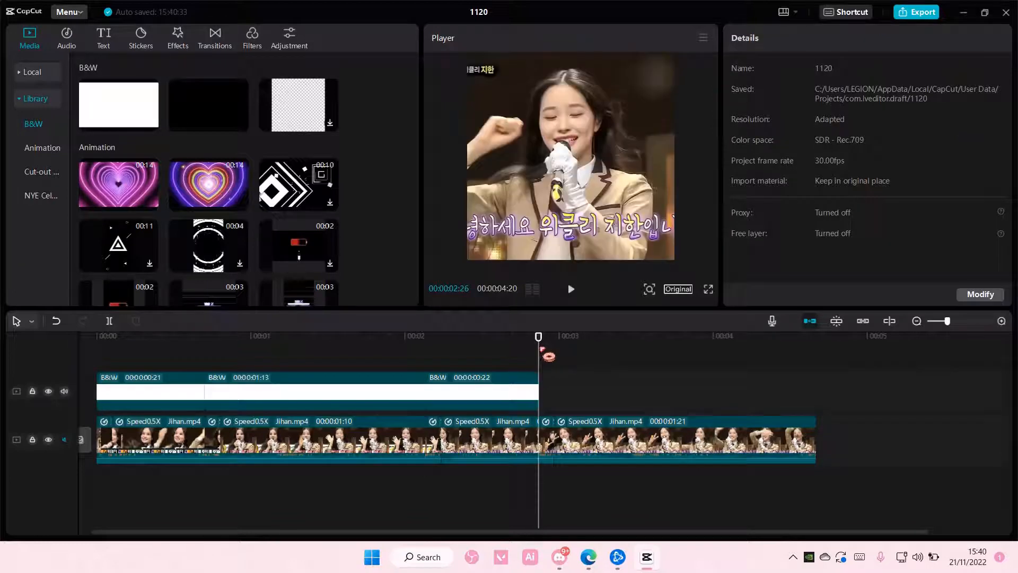
# Add the last white B&W overlay section above the speed-ramped video.
pyautogui.click(675, 391)
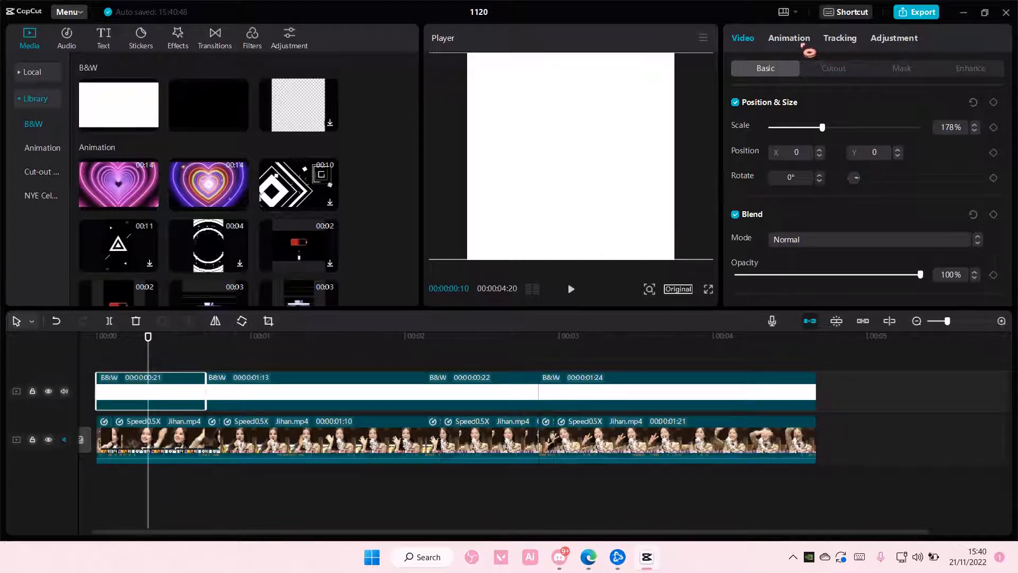
# Give the first white overlay a Fade Out exit animation lasting 0.7s.
pyautogui.click(789, 37)
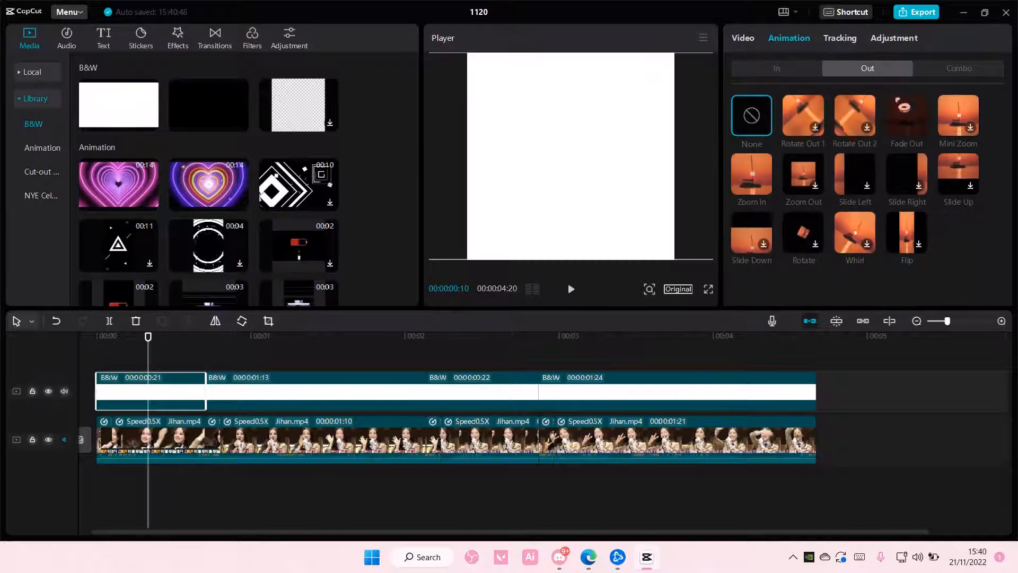
pyautogui.click(905, 116)
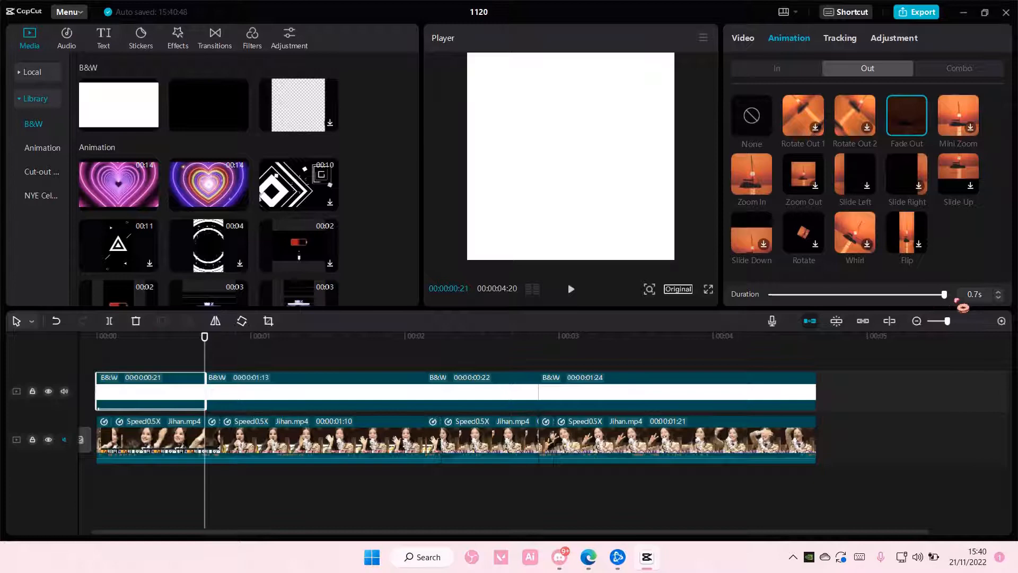
pyautogui.click(570, 289)
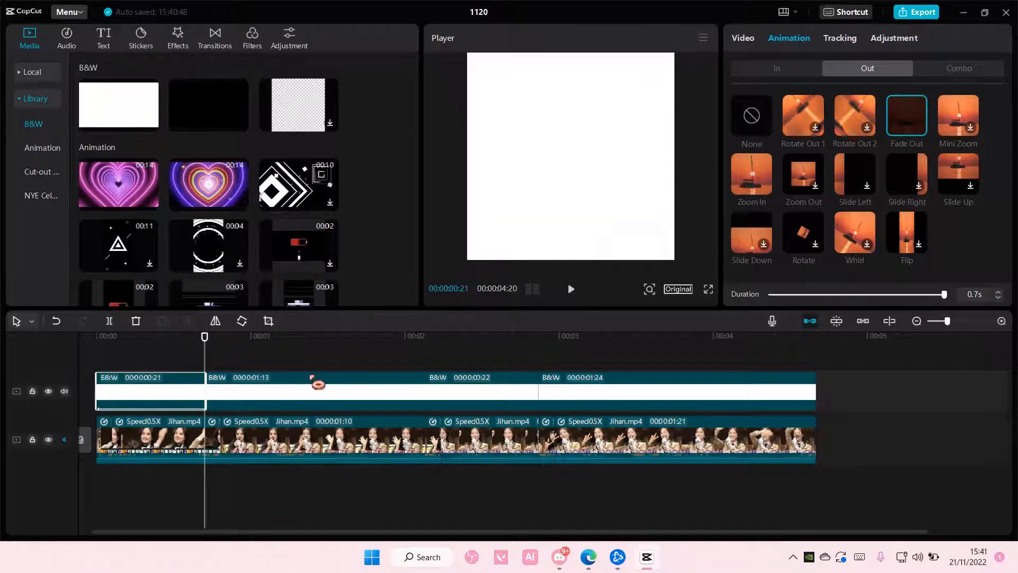
# Apply Fade Out to the second, third and last white overlays.
pyautogui.click(751, 116)
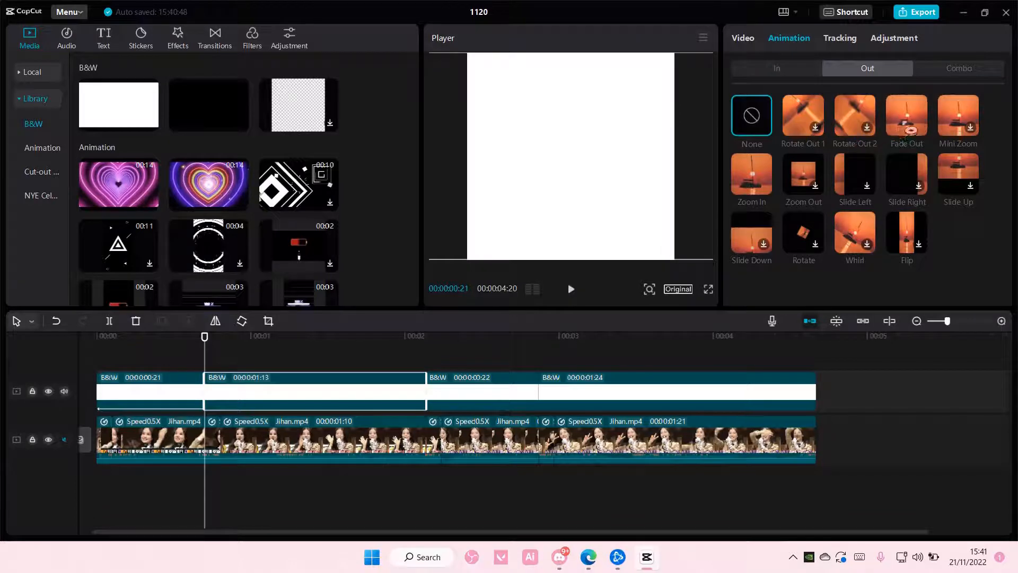
pyautogui.click(570, 289)
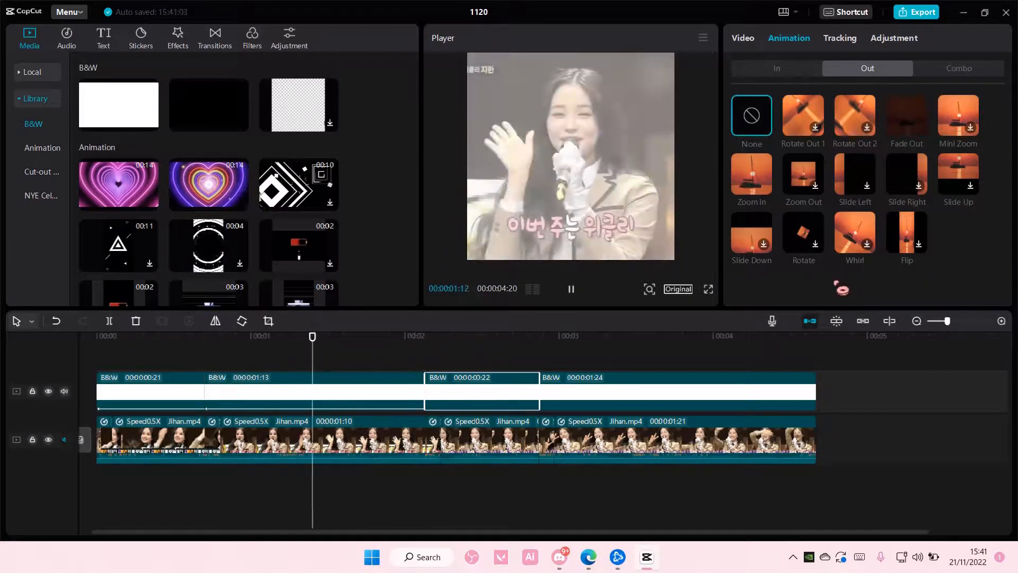
pyautogui.click(906, 115)
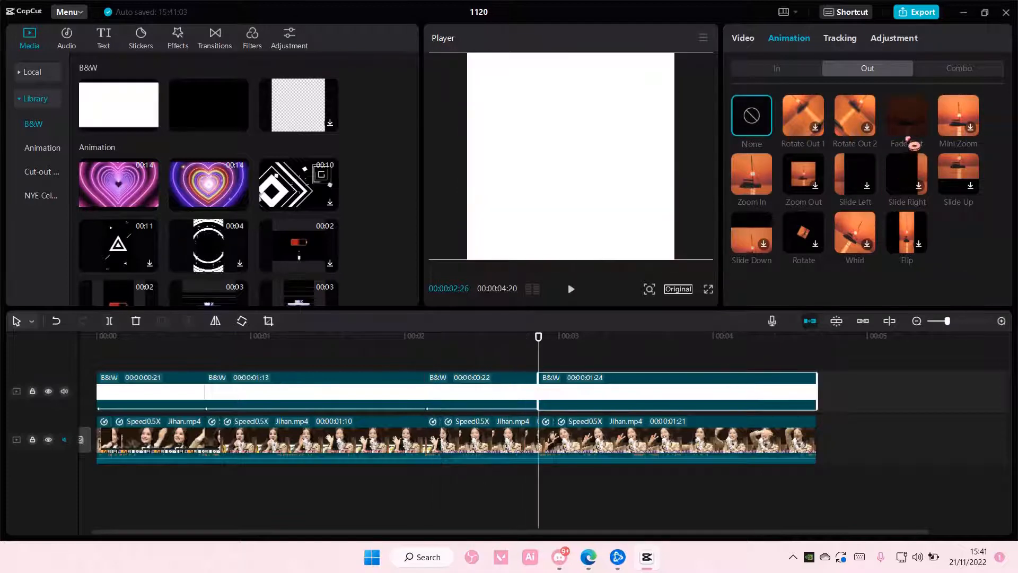
pyautogui.click(905, 116)
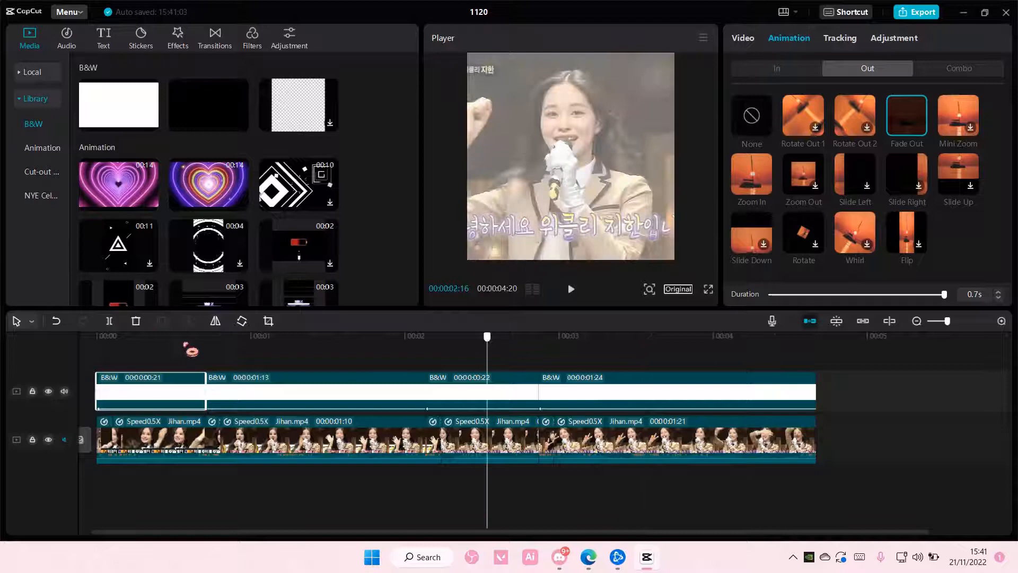
# Set the first white overlay's blend mode to Overlay and select the next overlay.
pyautogui.click(742, 37)
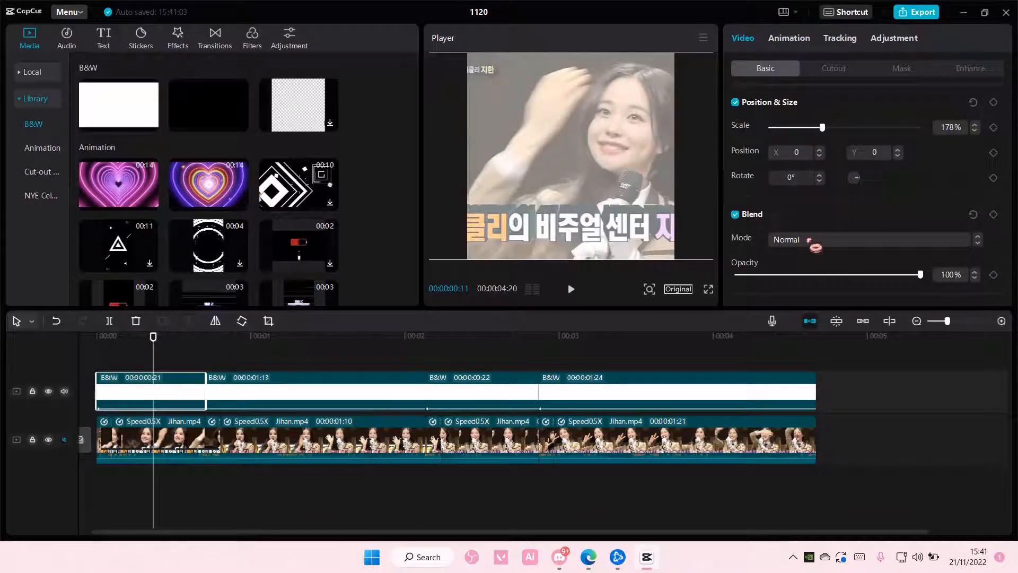
pyautogui.click(874, 239)
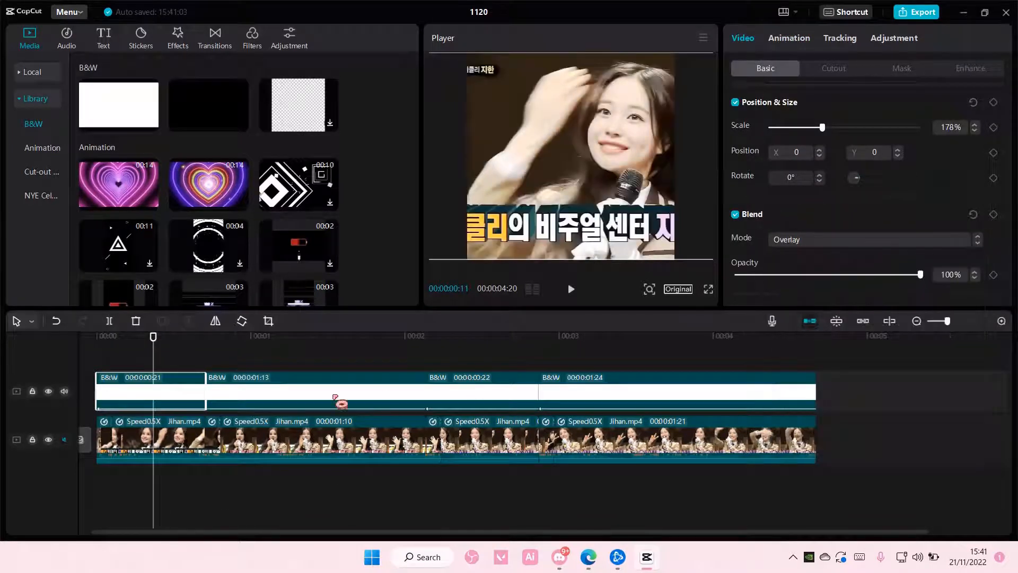
pyautogui.click(315, 390)
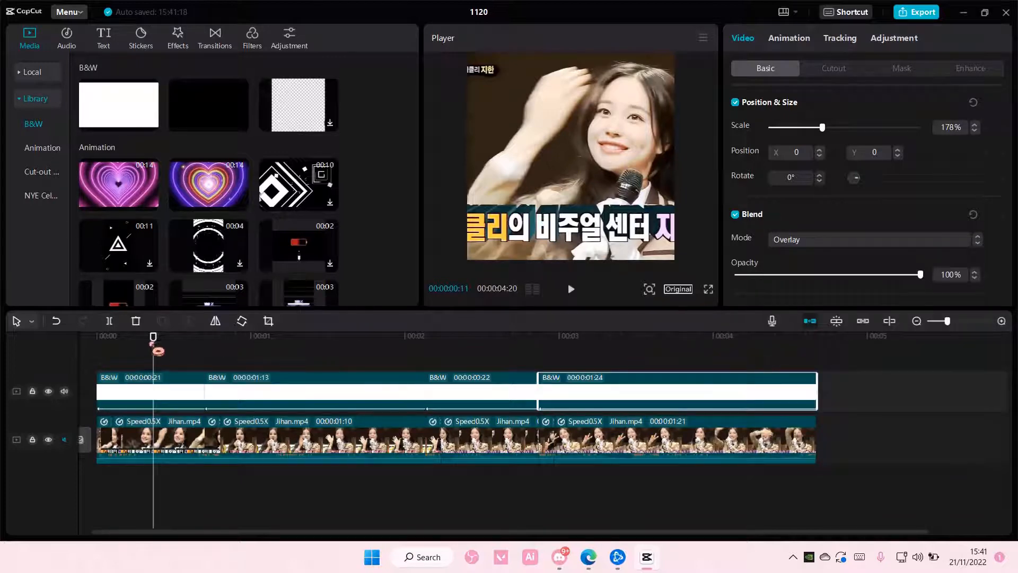
# Play back from the start to preview the Overlay blend and browse video effects.
pyautogui.click(570, 289)
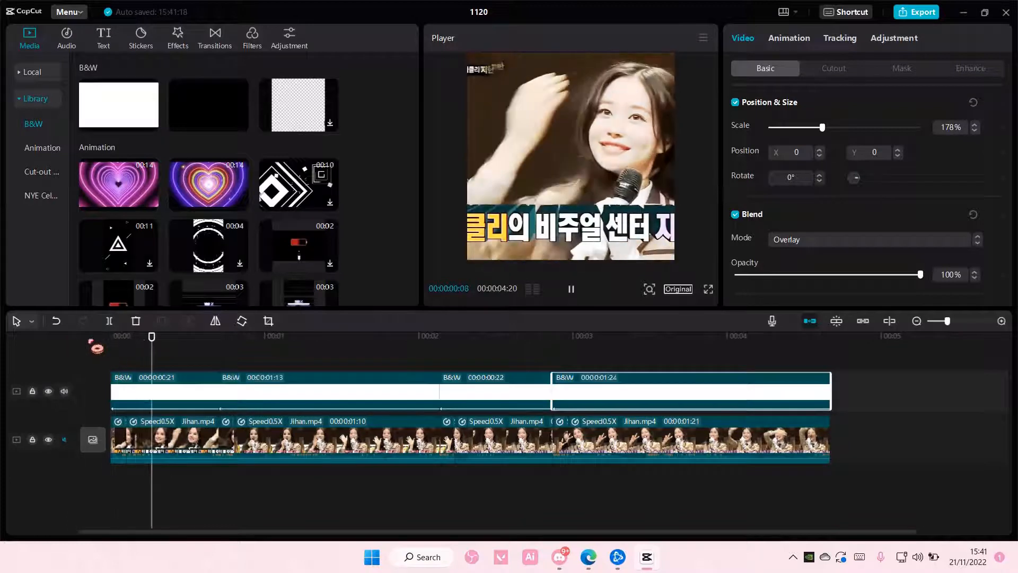
pyautogui.click(569, 289)
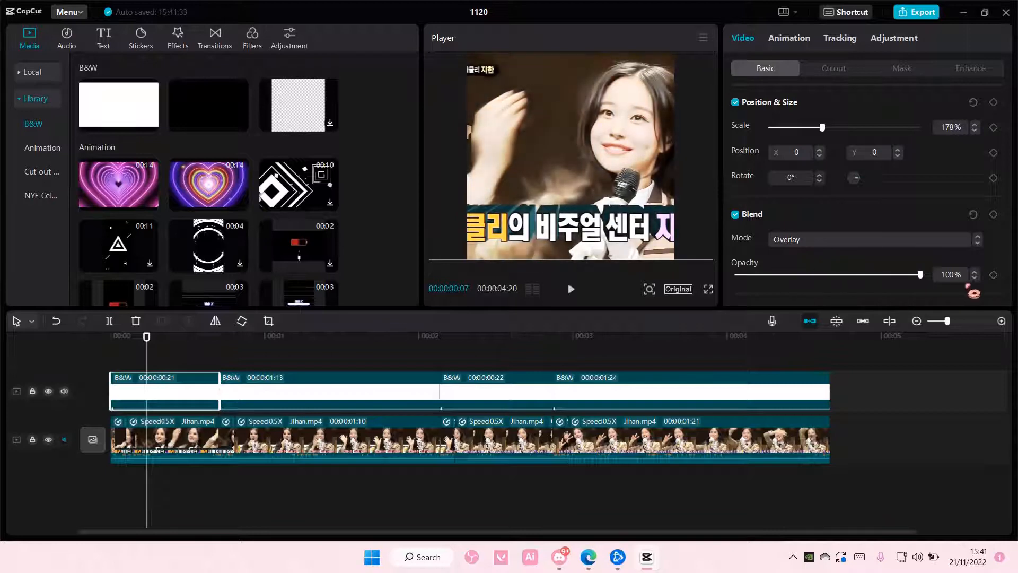
pyautogui.click(110, 336)
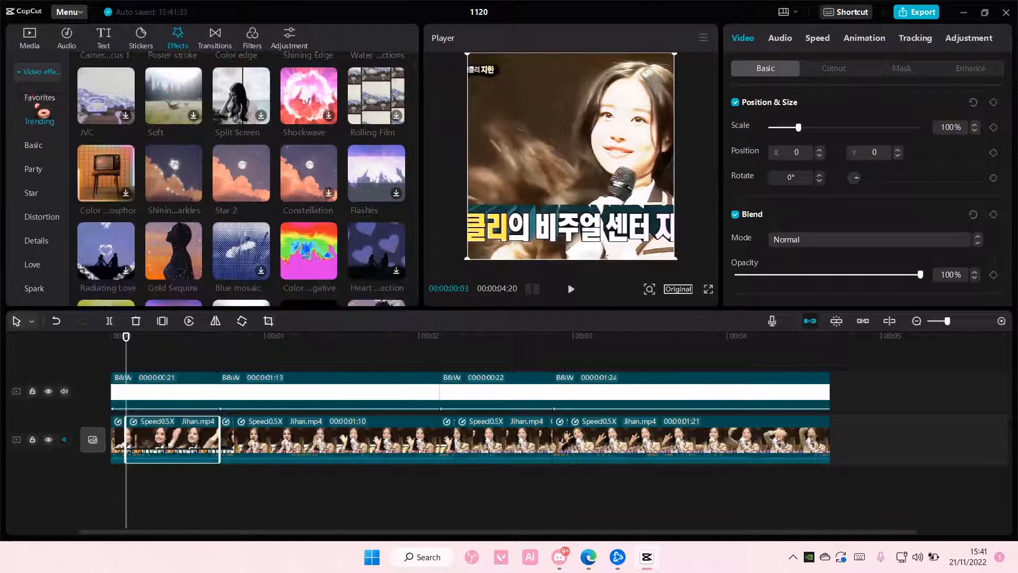
# Browse Party effects and stretch the second Strobe to match its overlay section.
pyautogui.click(33, 169)
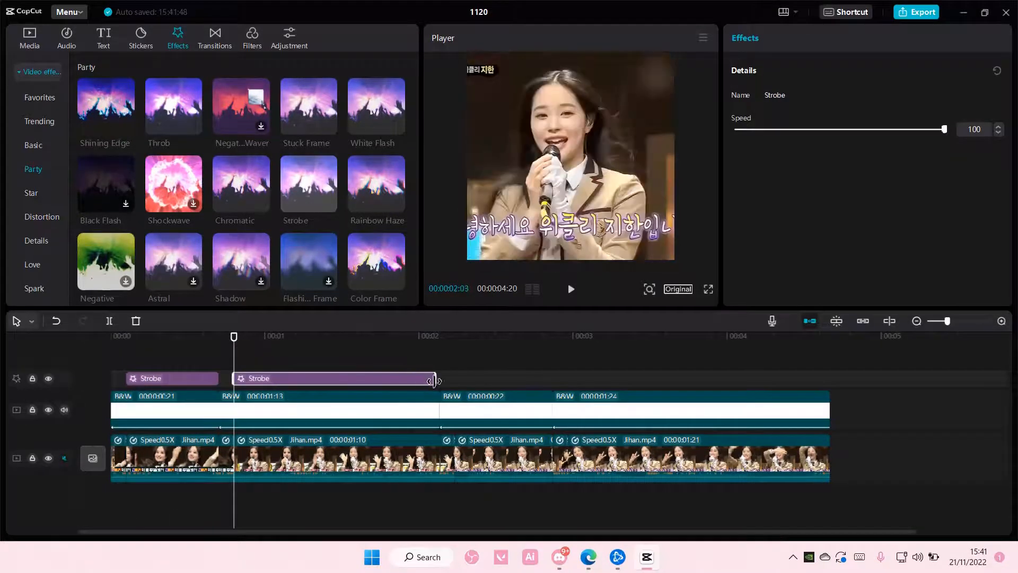
pyautogui.click(455, 337)
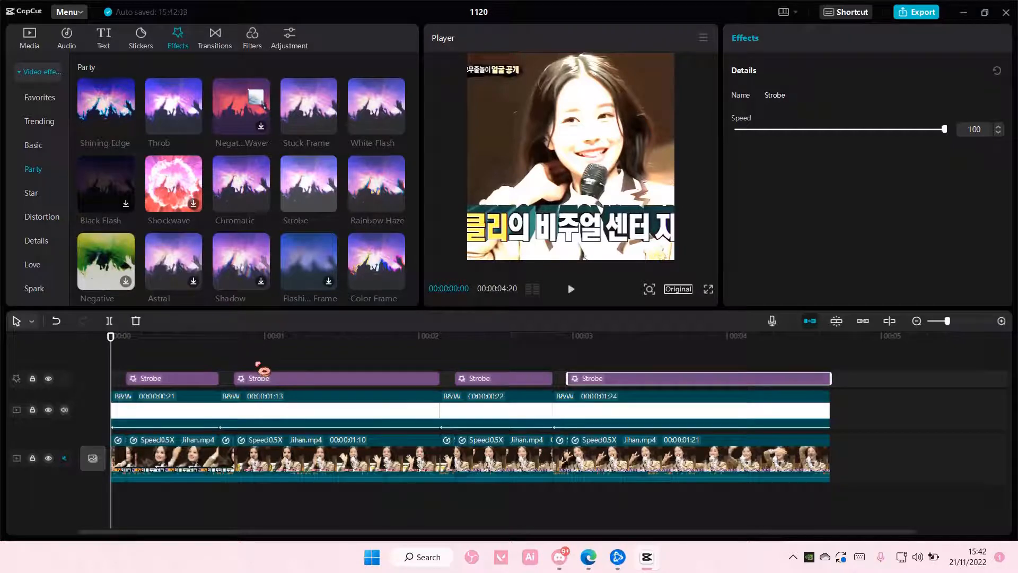
# Play the edit, stop on a flash, and shorten a white overlay clip.
pyautogui.click(570, 289)
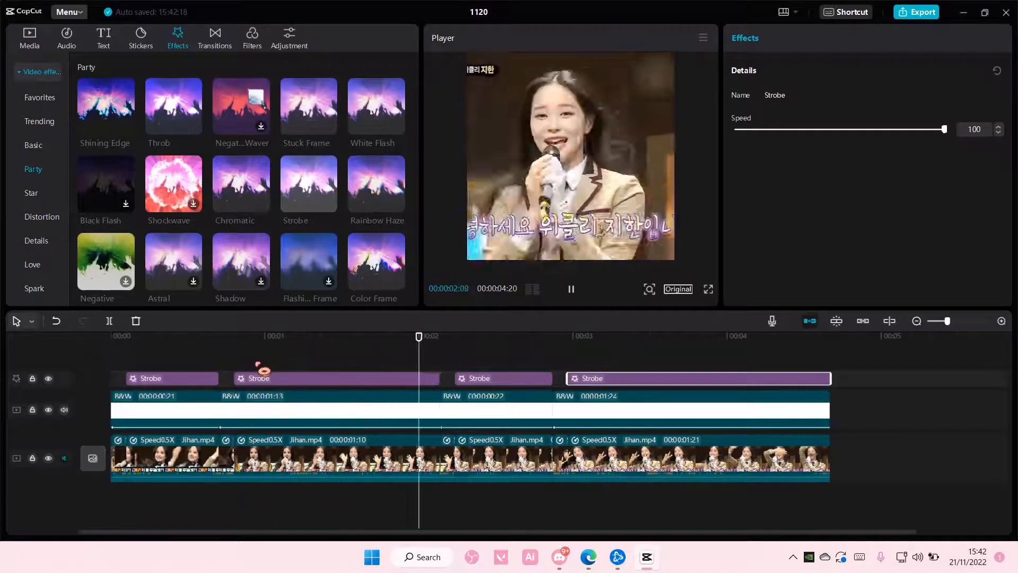
pyautogui.click(569, 289)
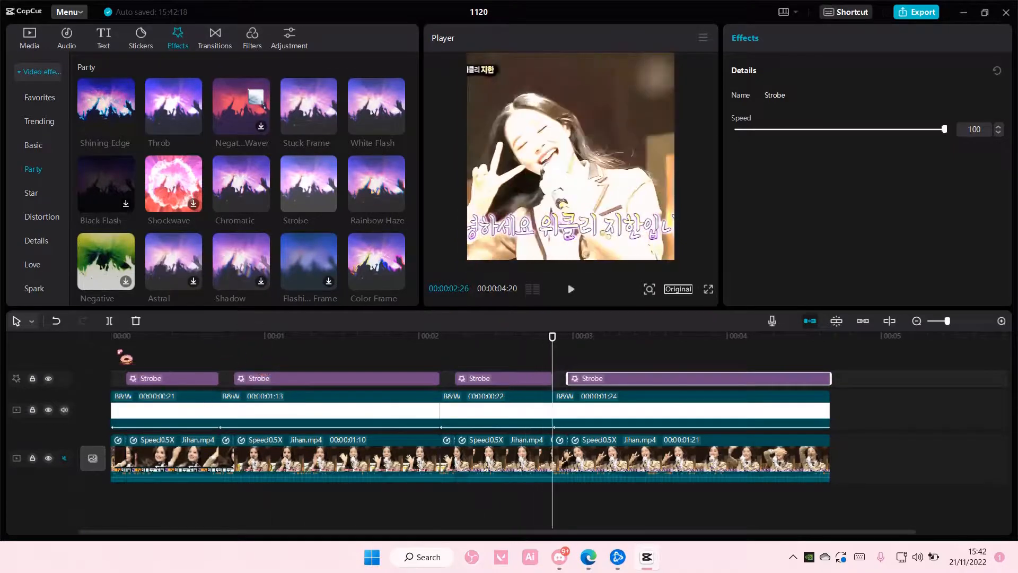
pyautogui.click(165, 408)
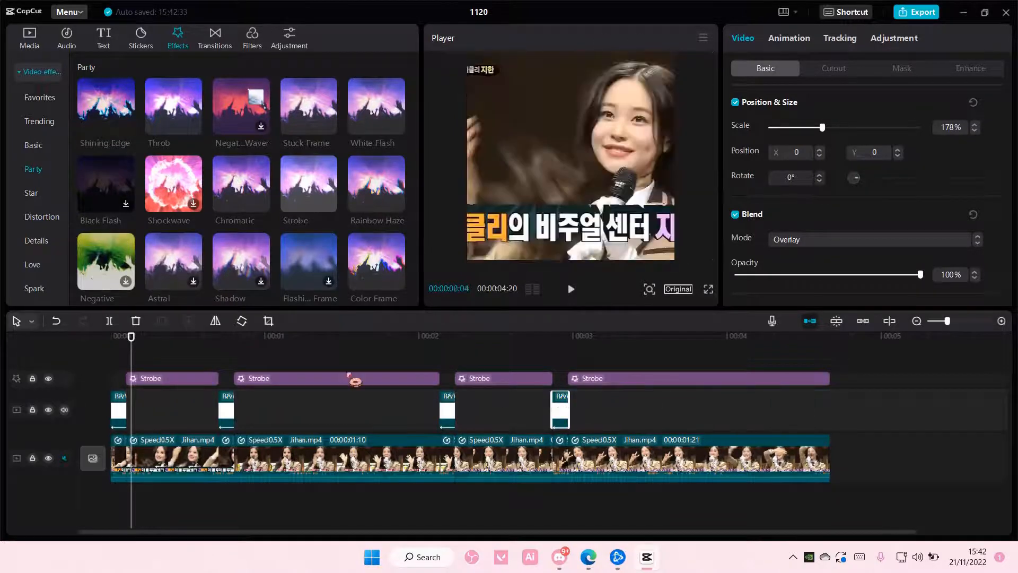
pyautogui.click(570, 289)
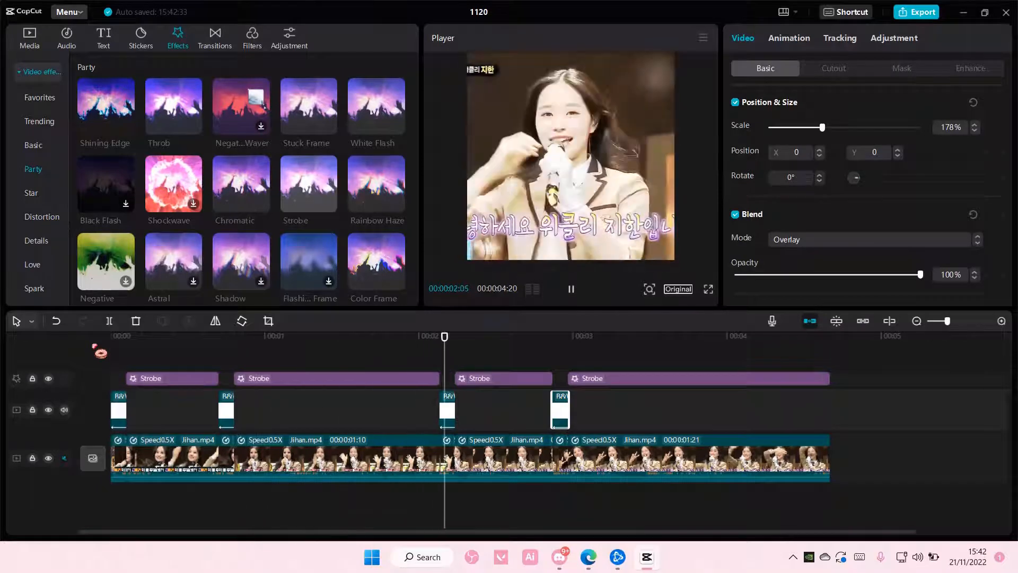
pyautogui.click(570, 289)
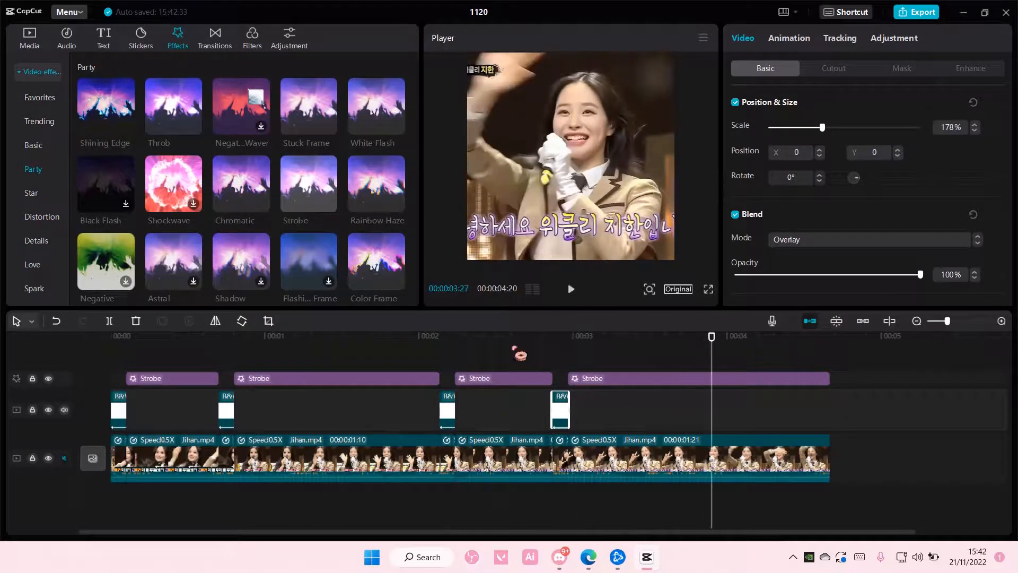
pyautogui.click(414, 336)
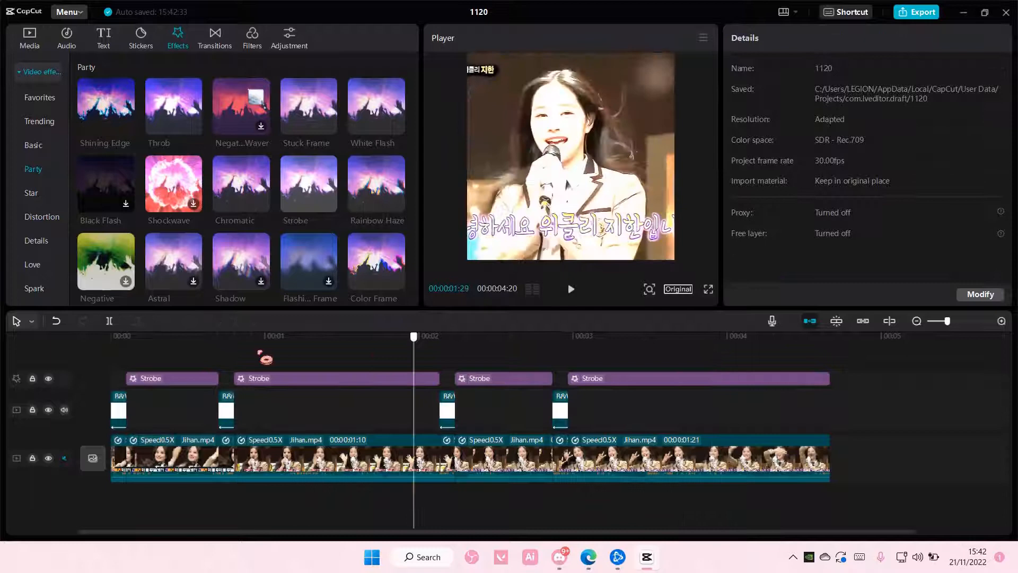
pyautogui.click(570, 289)
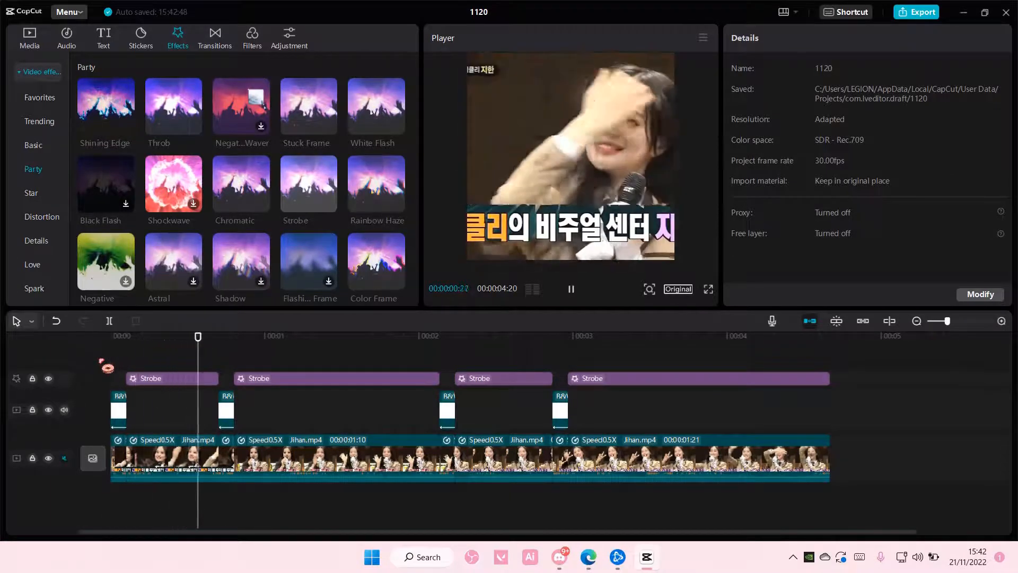